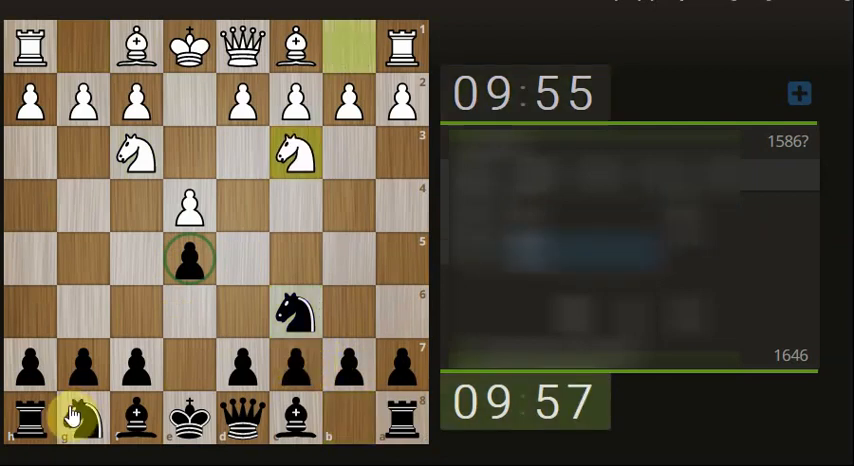
Play ...Nf6, ...d6 and ...Be7, then capture White's pawn with ...exd4.
left_click(132, 312)
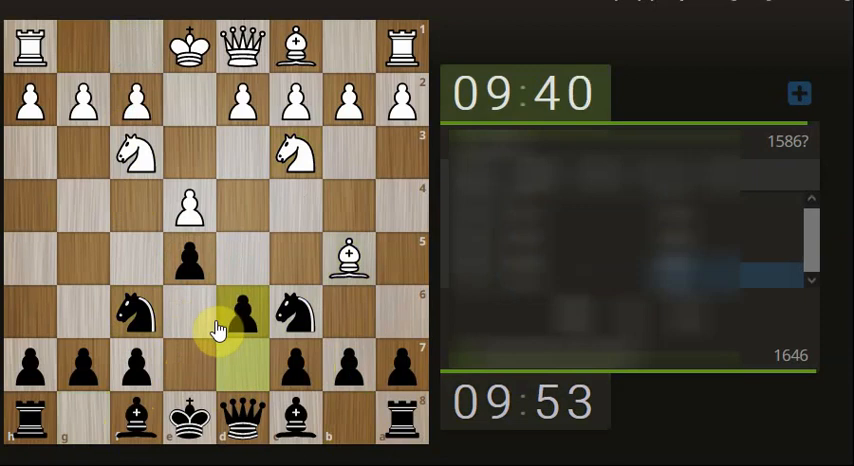
left_click(240, 310)
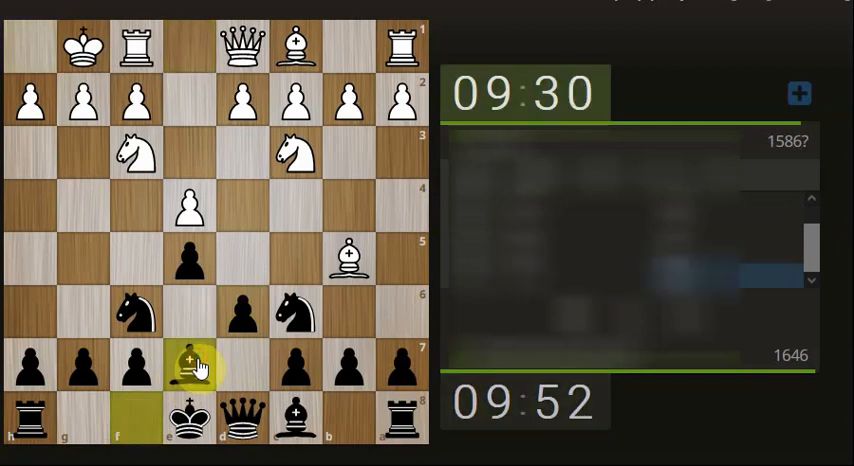
left_click(188, 362)
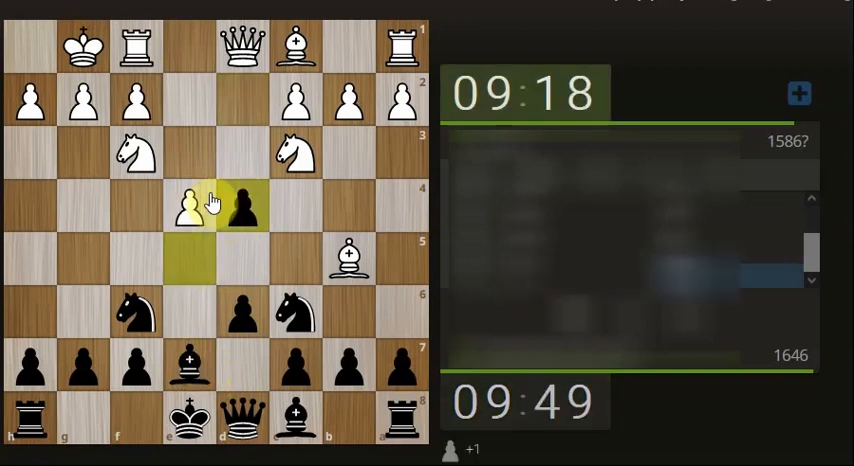
left_click(243, 207)
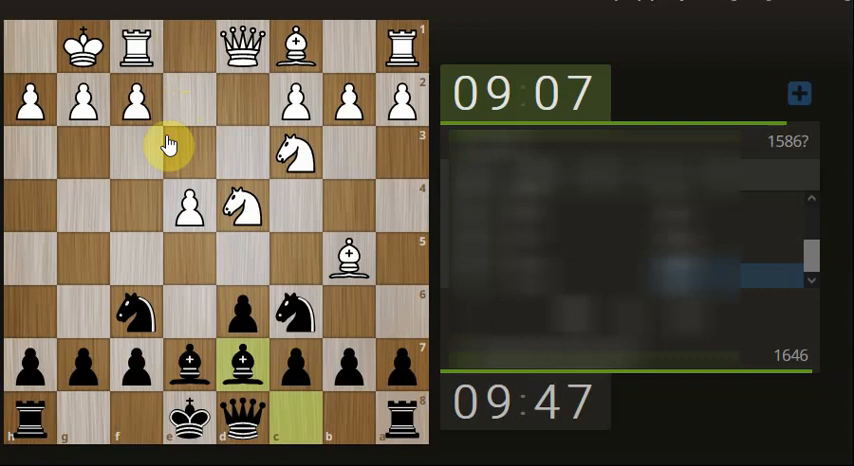
mouse_move(178, 122)
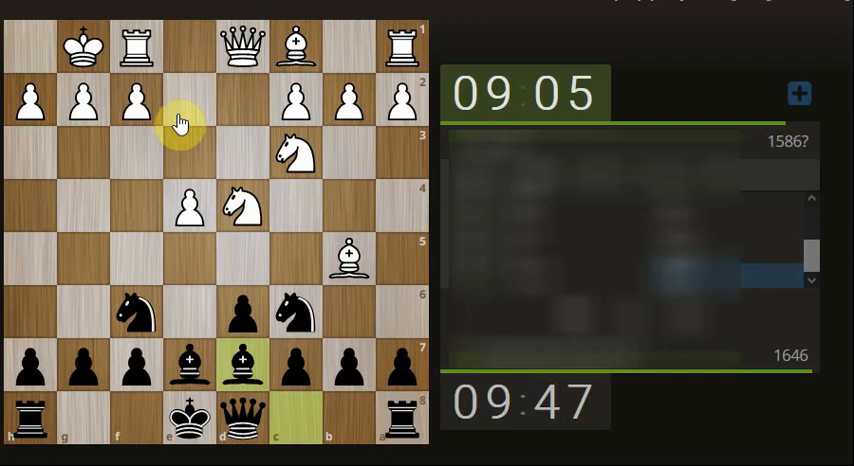
Play ...Bxc6 and ...Bxb5, then castle kingside with ...O-O.
left_click(293, 310)
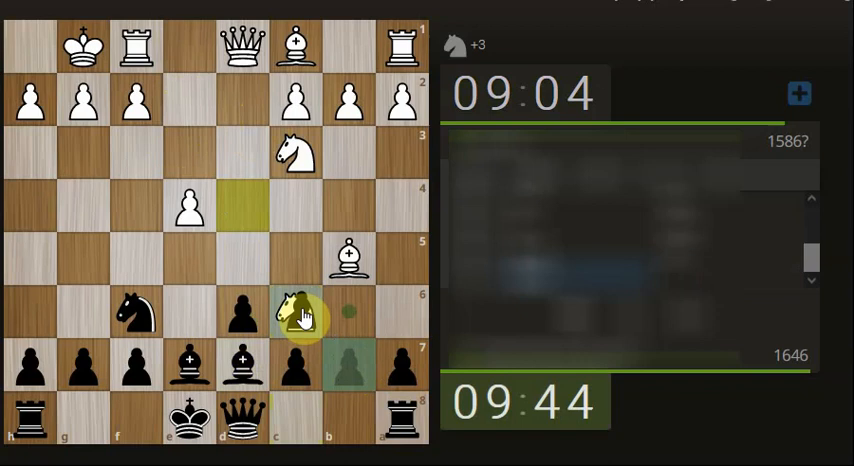
left_click(295, 313)
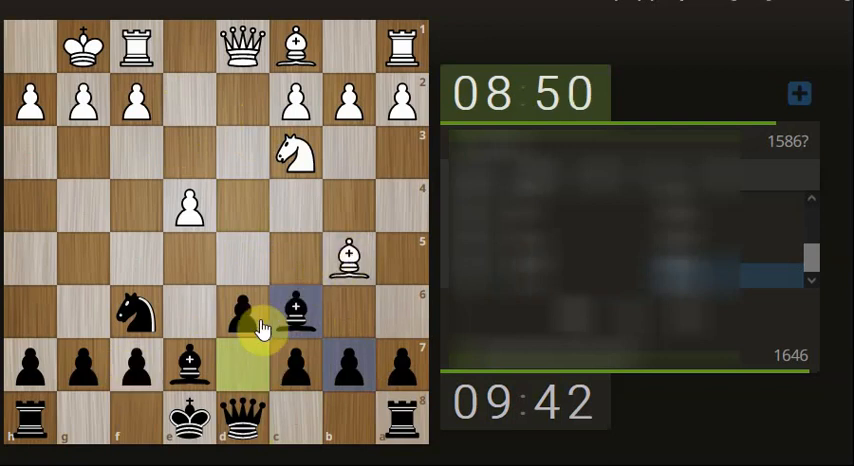
left_click(240, 315)
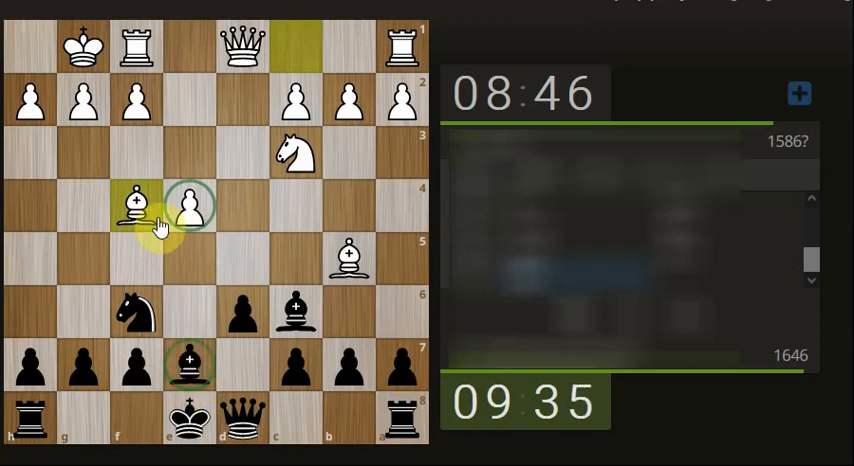
mouse_move(232, 330)
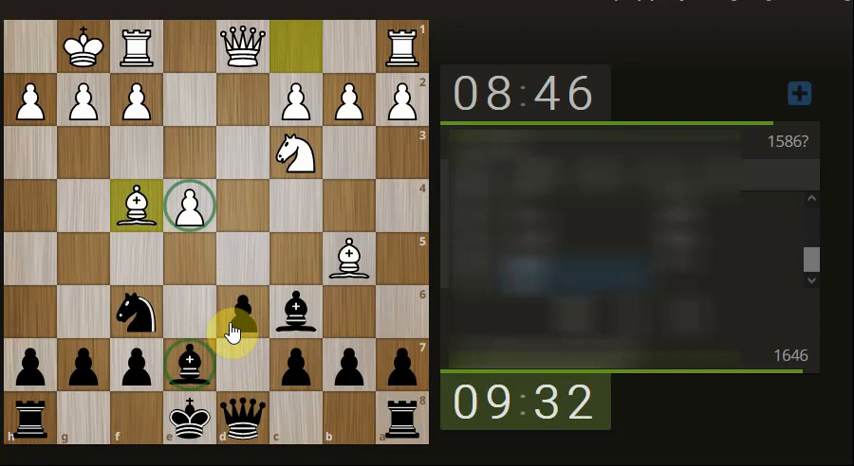
mouse_move(185, 318)
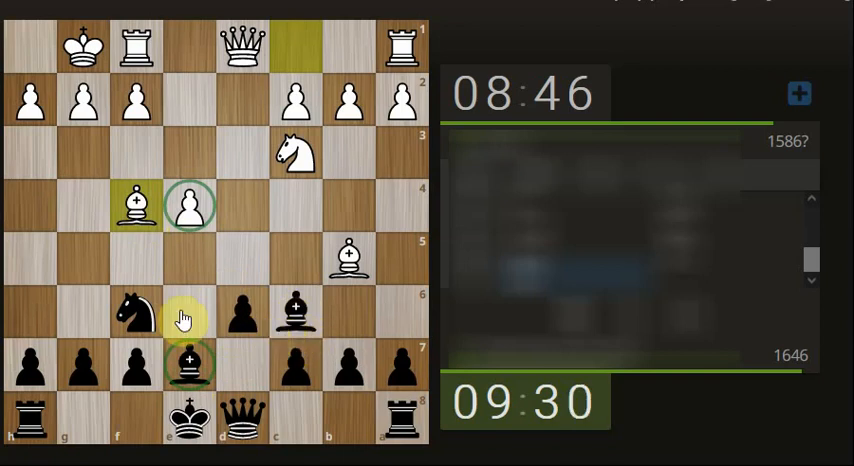
left_click(188, 207)
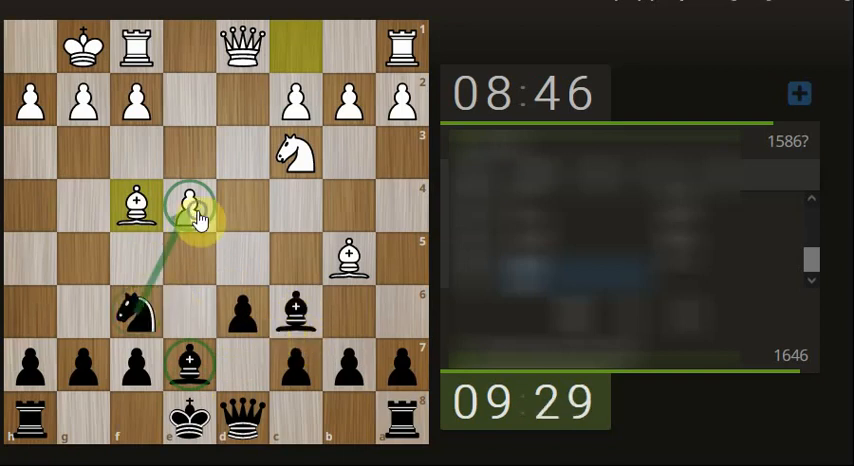
left_click(295, 310)
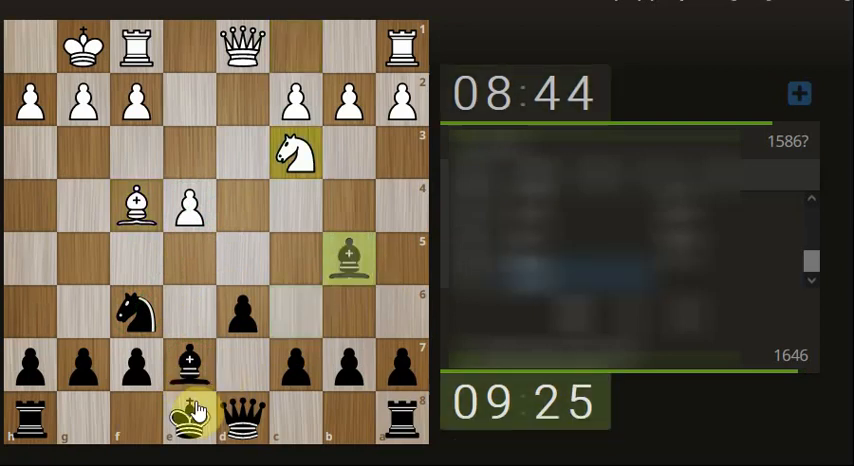
left_click(350, 258)
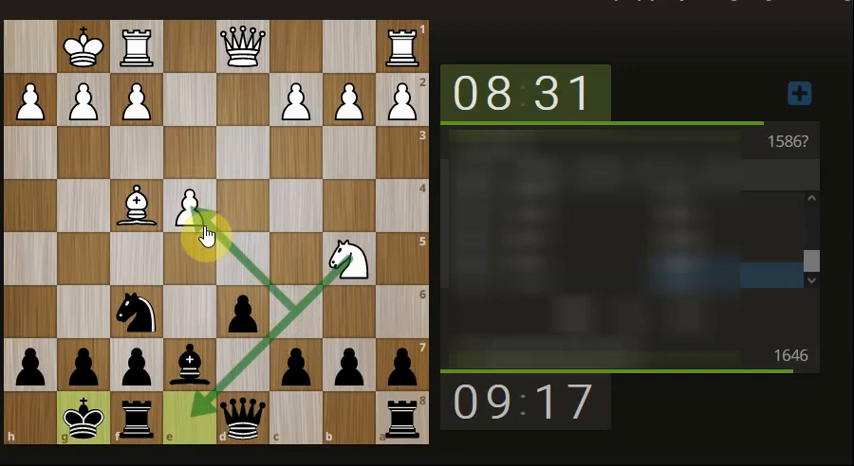
Play ...c5 and move the queen from d8 to b6.
left_click(242, 204)
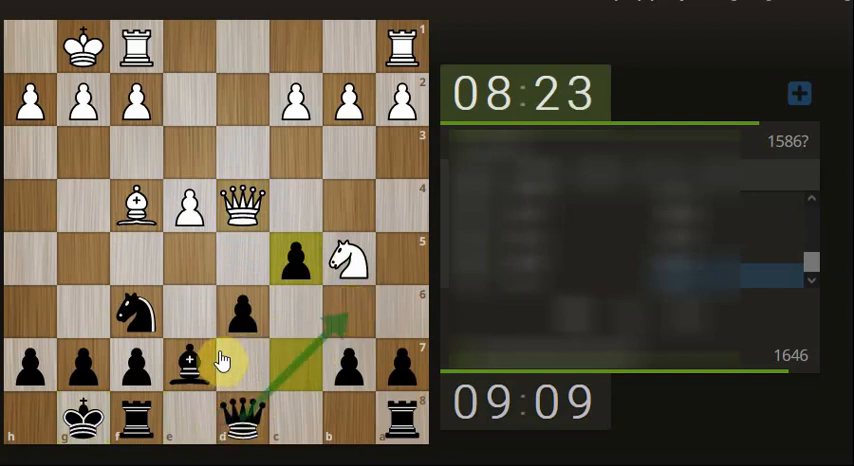
left_click(243, 313)
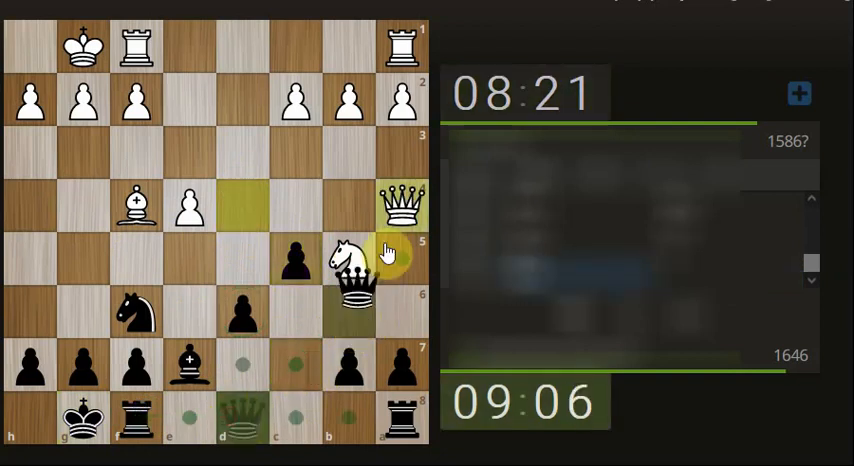
left_click(348, 320)
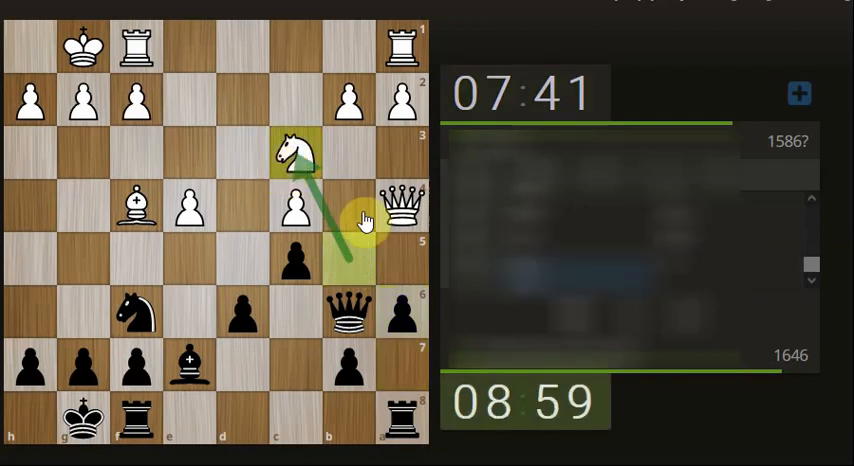
Move Black's queen and clear the drawn arrows from the board.
left_click(347, 308)
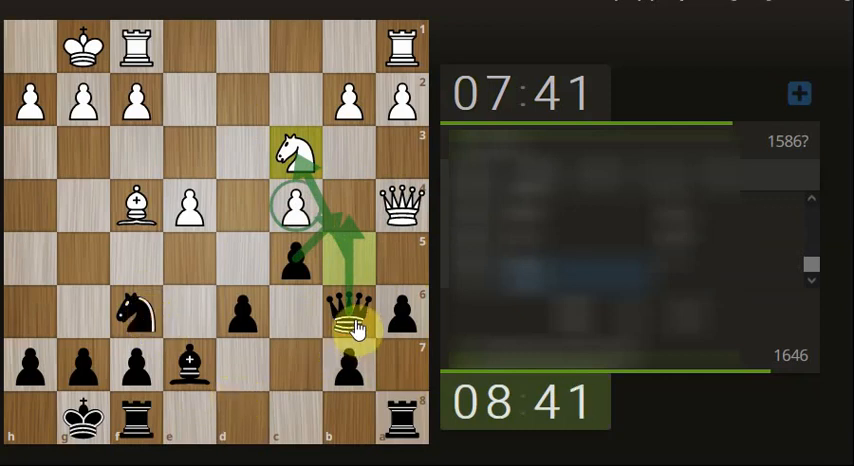
left_click(350, 318)
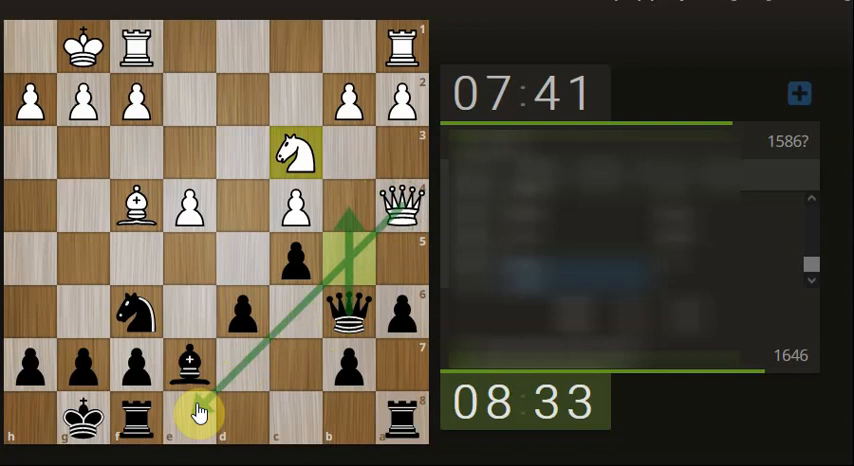
left_click(348, 207)
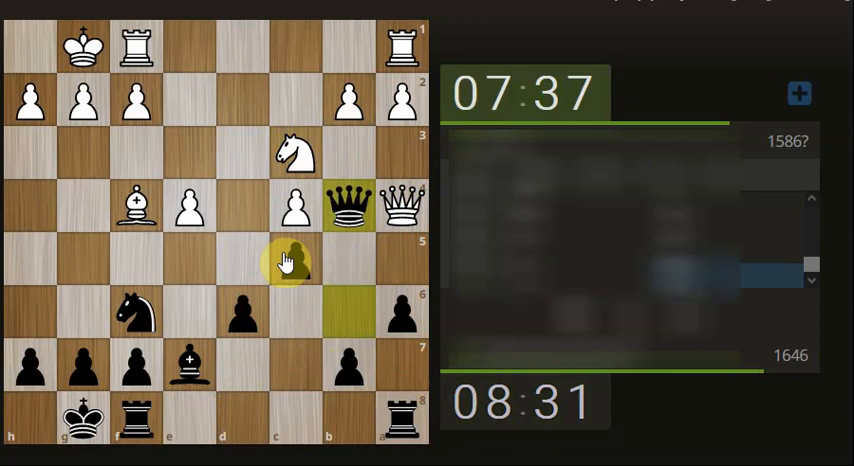
left_click(294, 207)
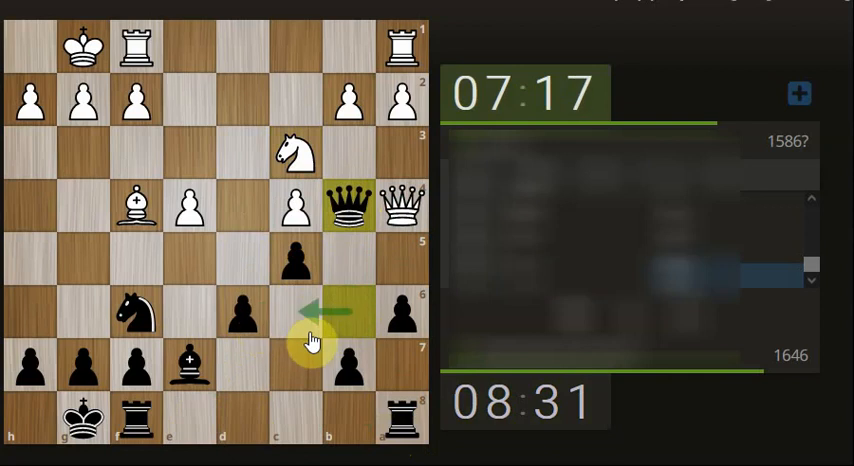
Recapture on b4 with the c-pawn and on e5 with the d6 pawn.
left_click(312, 316)
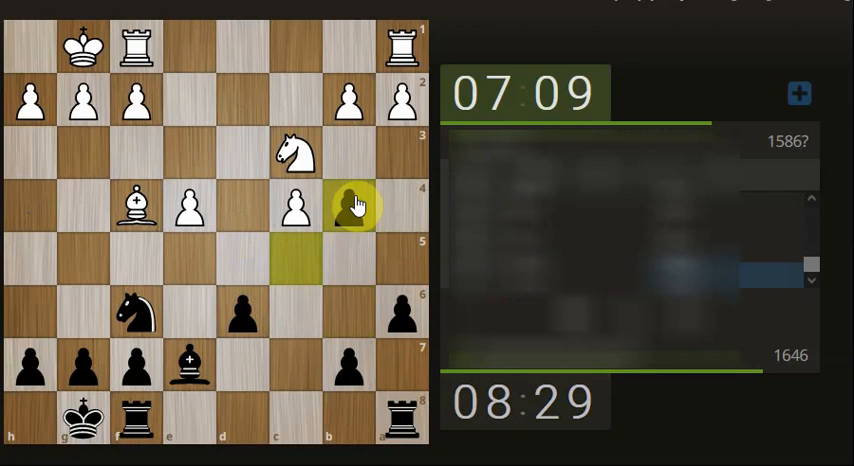
left_click(347, 207)
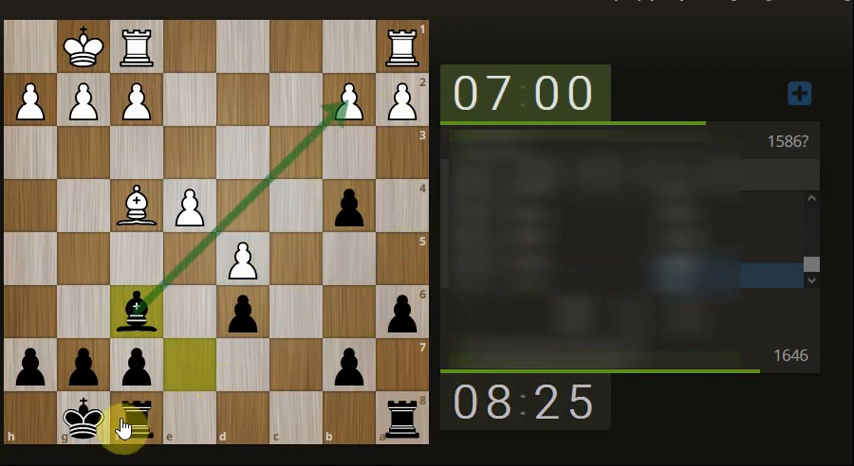
left_click(243, 316)
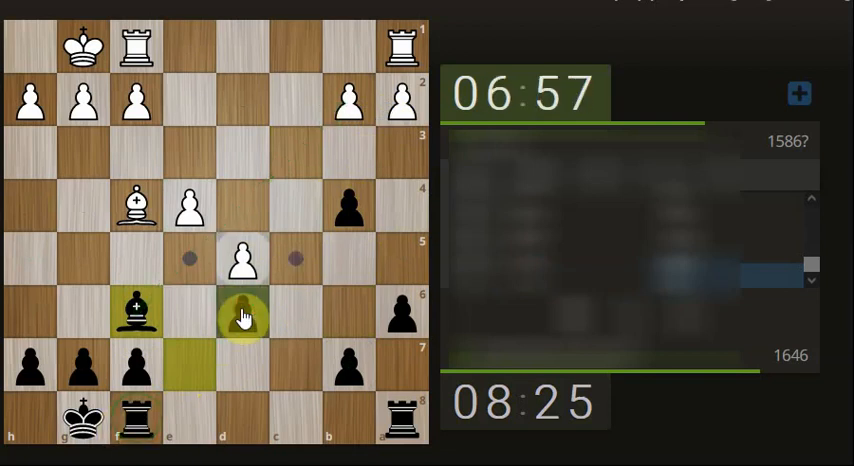
left_click(245, 315)
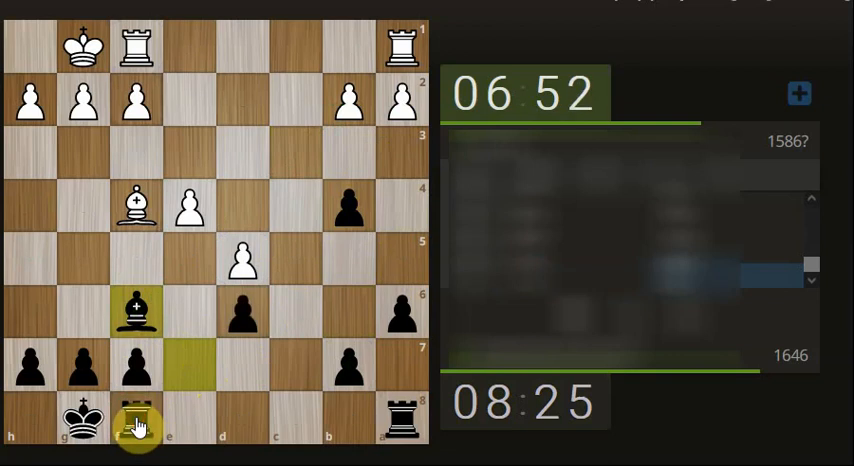
left_click(347, 47)
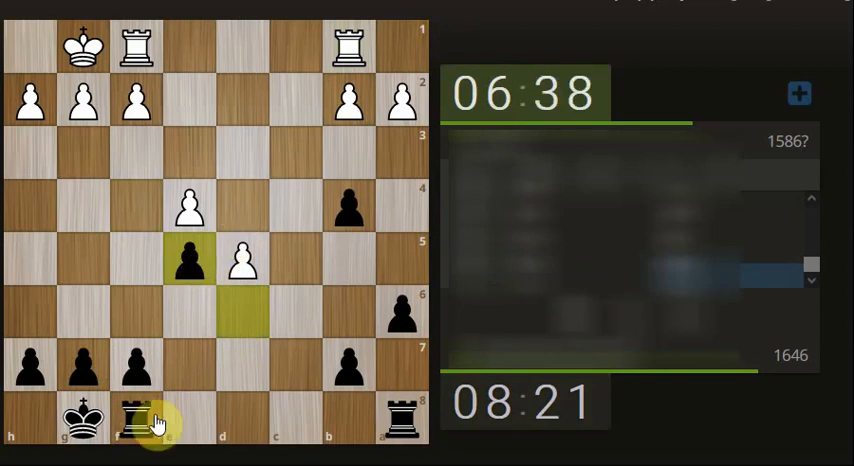
Trade a pair of rooks and drag the c8 rook to c2.
left_click(243, 260)
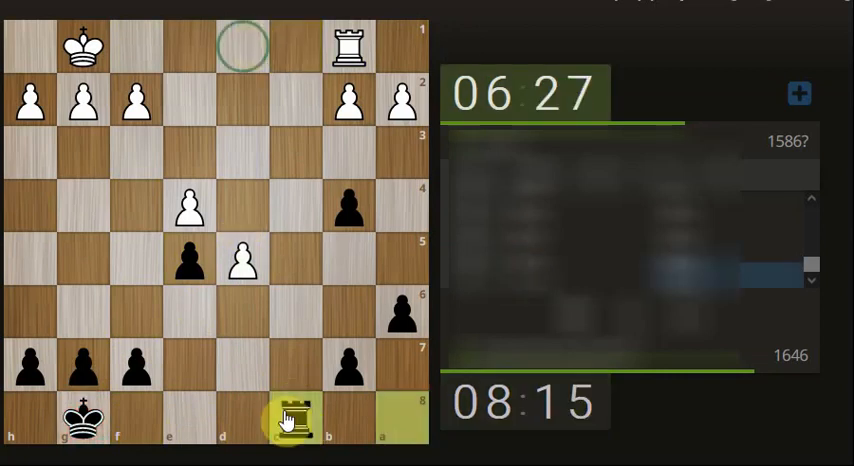
left_click(293, 417)
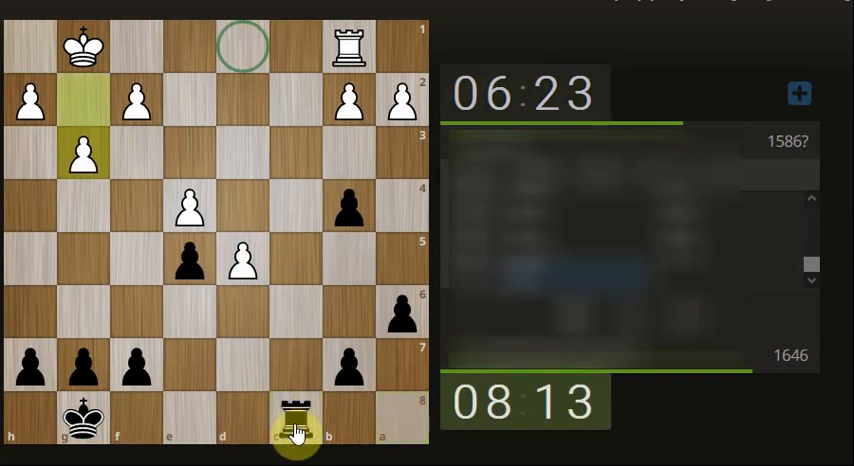
left_click_drag(294, 420, 322, 113)
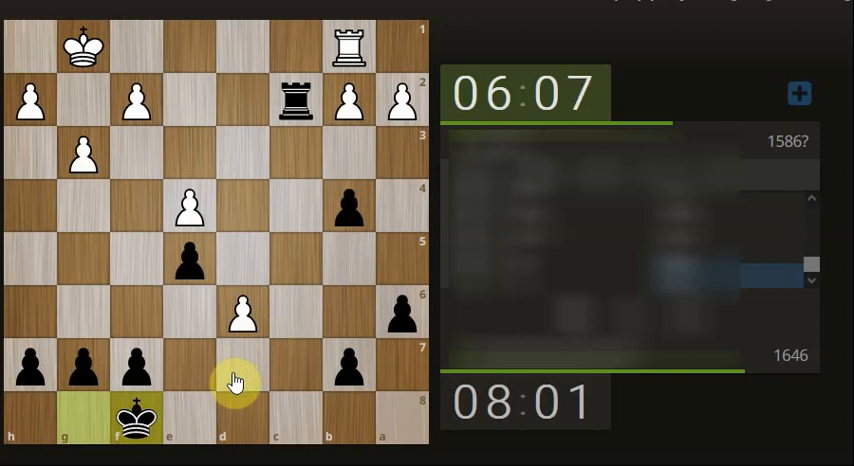
mouse_move(160, 455)
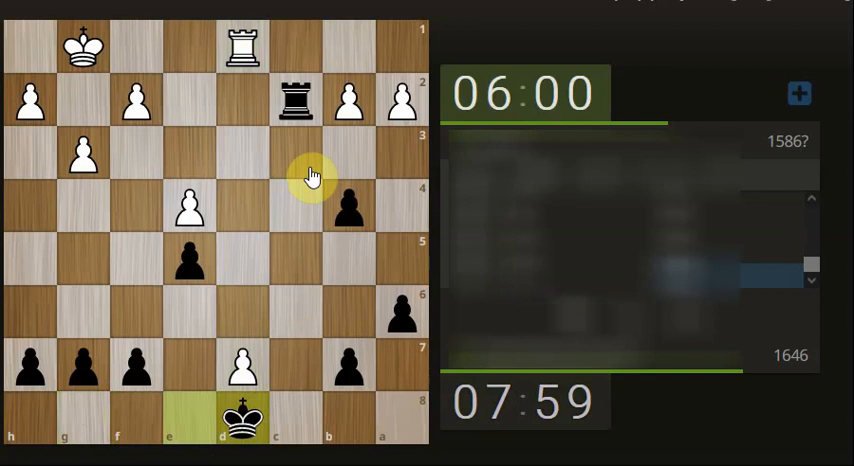
Capture White's b2 and a2 pawns with the rook and play ...f6.
left_click(242, 45)
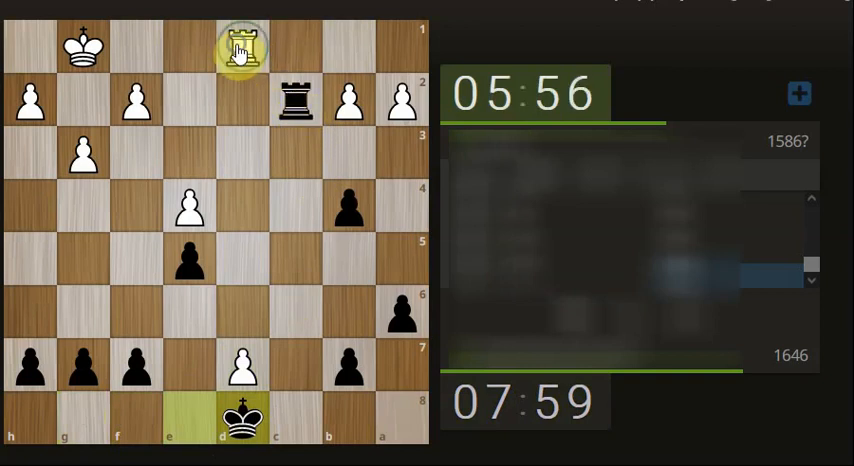
left_click(241, 47)
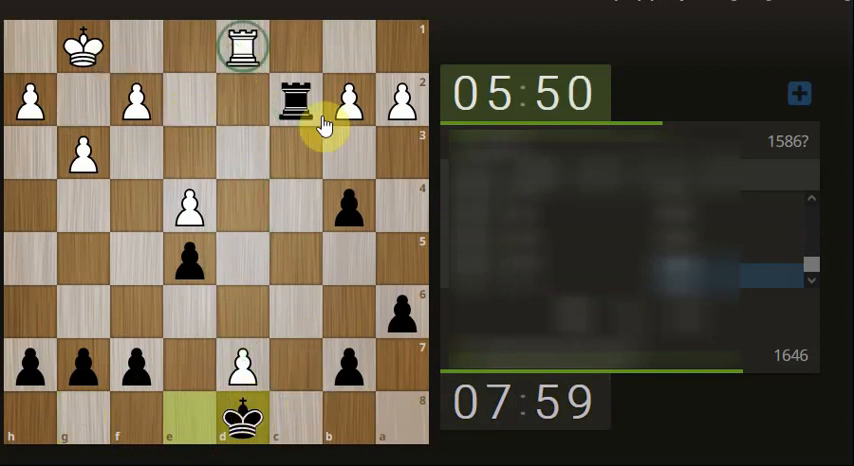
left_click(295, 101)
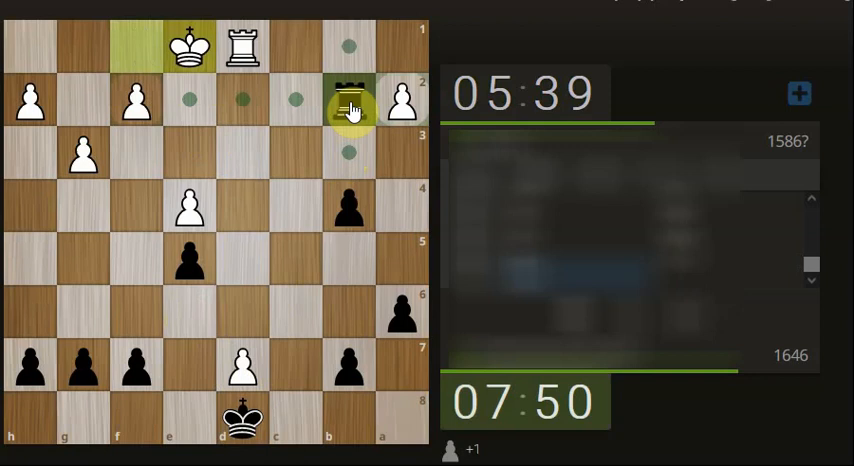
left_click(348, 99)
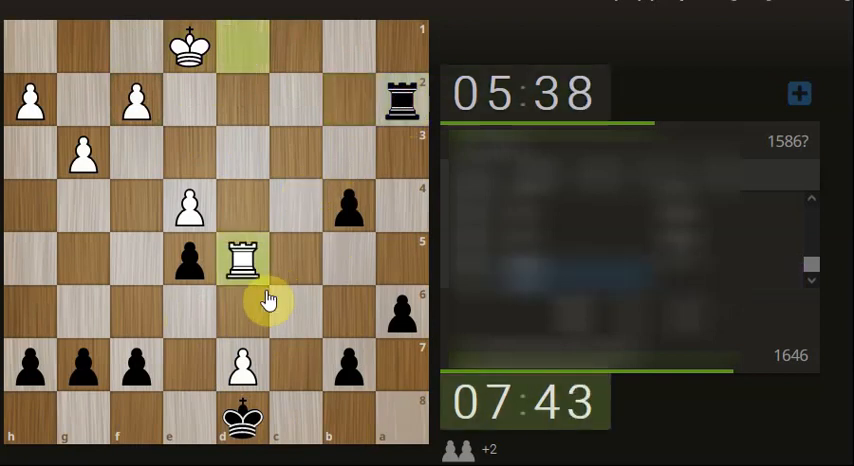
left_click(138, 366)
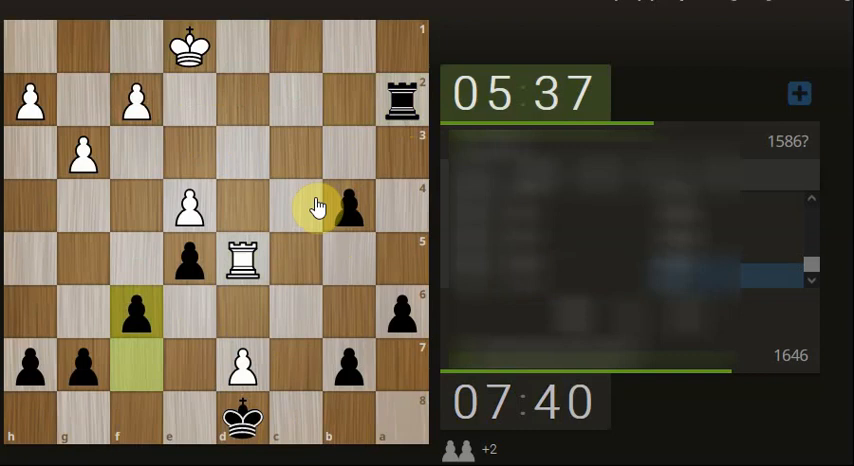
left_click(377, 107)
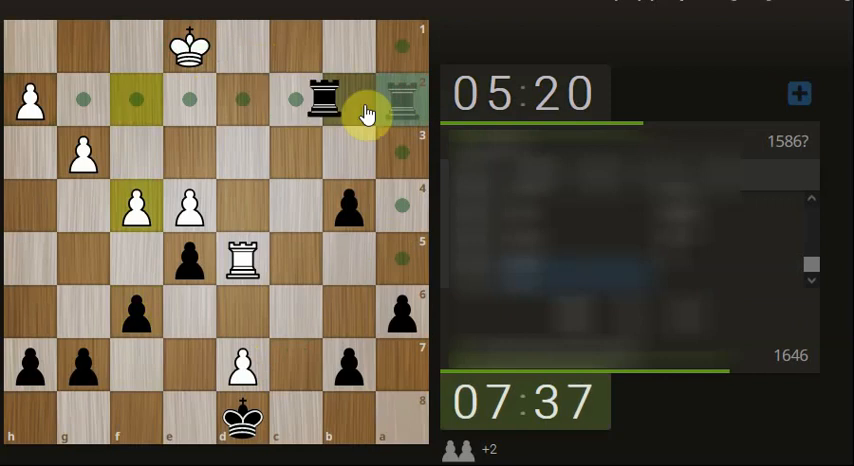
Advance the b4 pawn to b3, keeping the rook on a2.
left_click(402, 98)
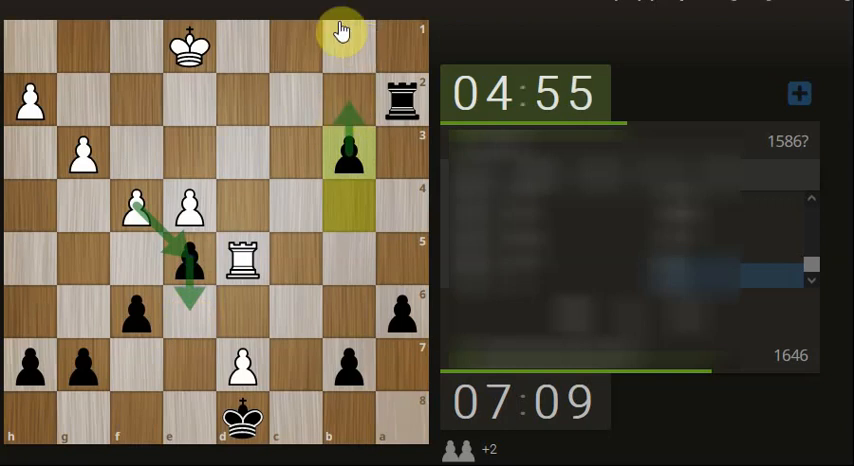
mouse_move(265, 38)
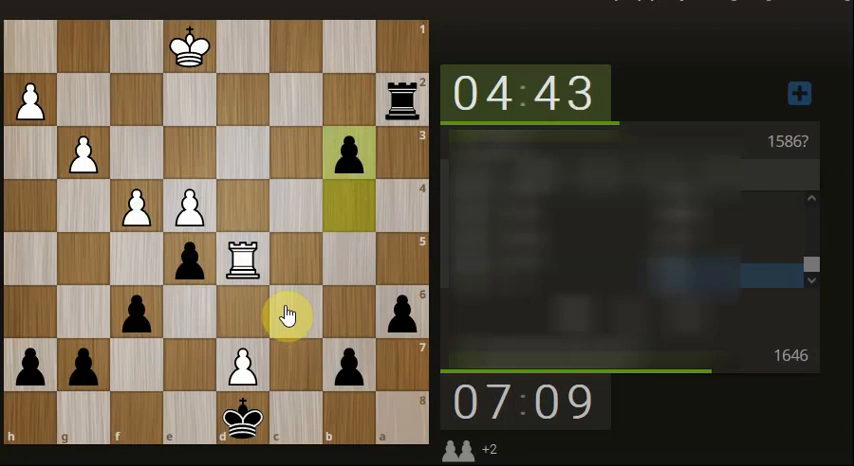
Push the b-pawn to b2, check with ...Ra1, and advance toward b1.
left_click(188, 258)
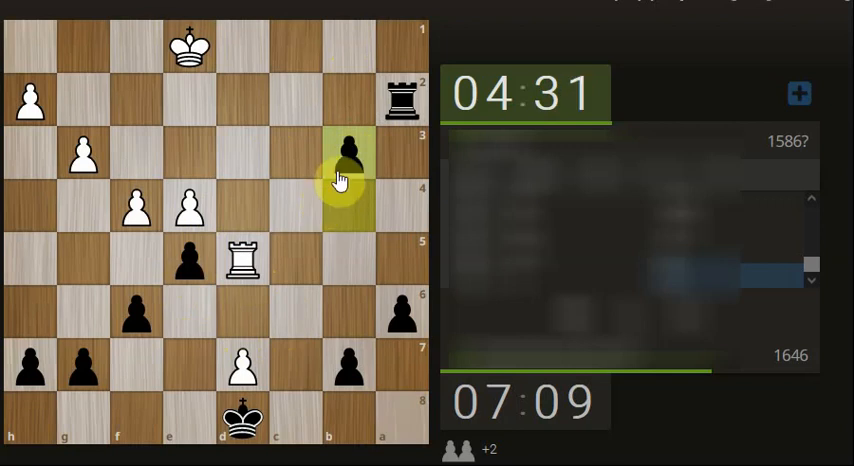
left_click(349, 150)
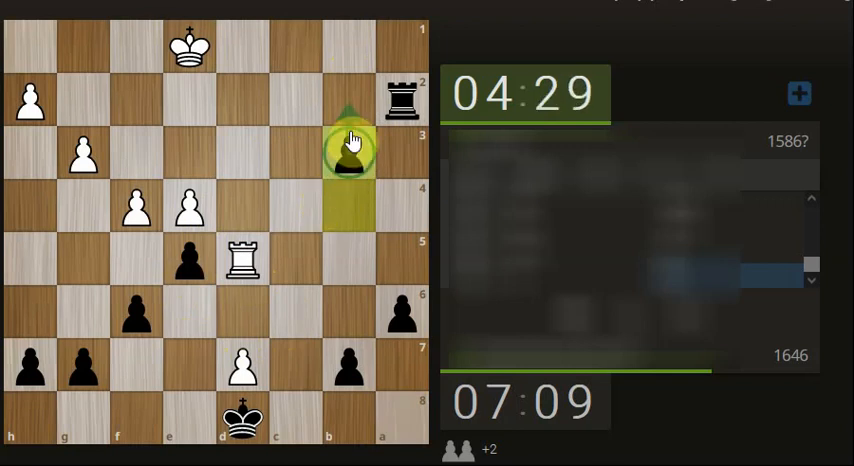
left_click(349, 153)
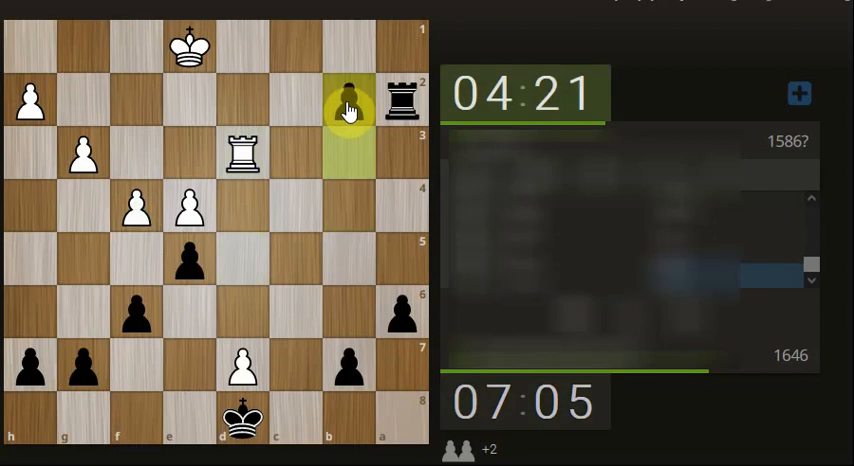
left_click(398, 97)
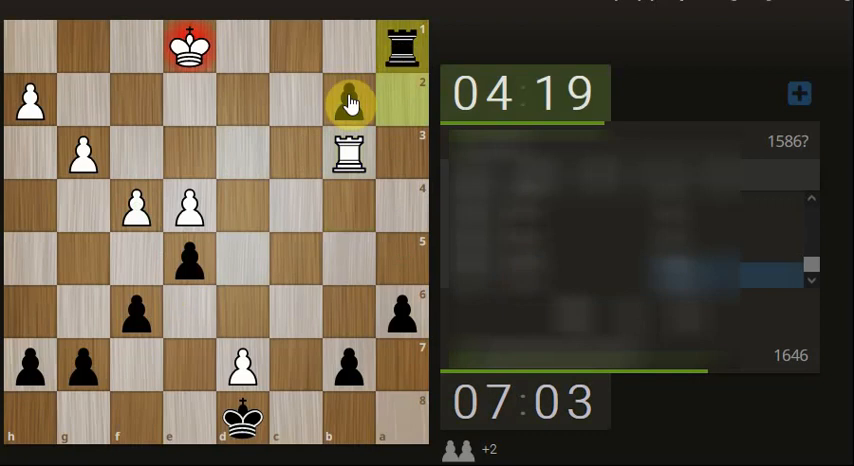
left_click(190, 103)
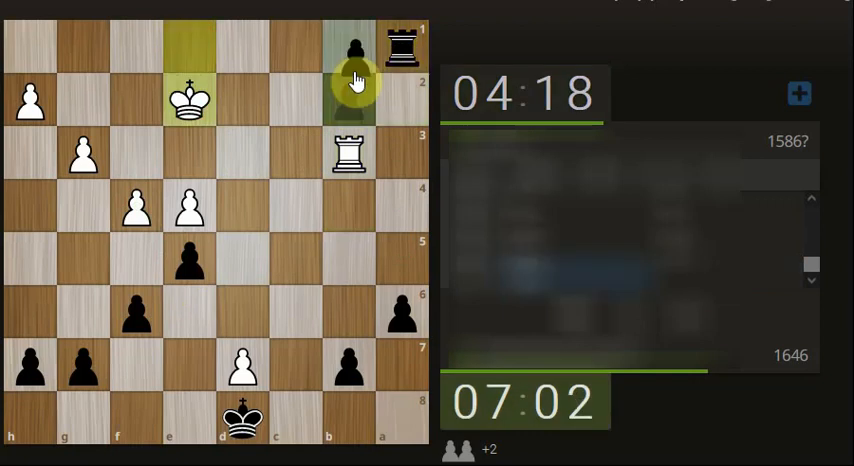